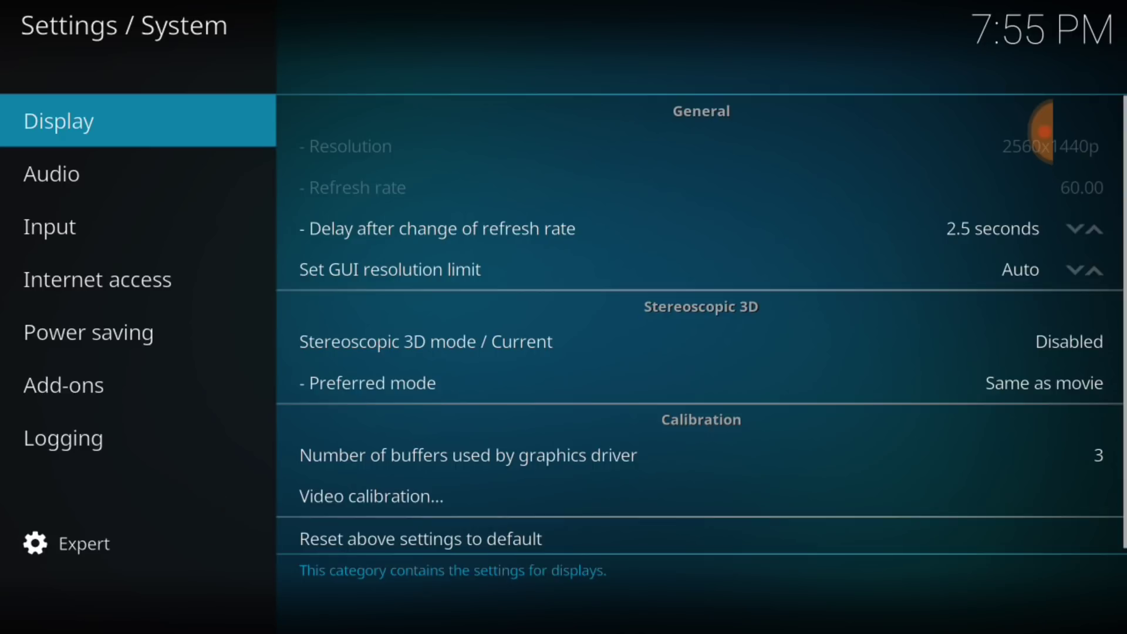
Enable Unknown sources in System > Add-ons settings and accept the warning with Yes
left_click(63, 384)
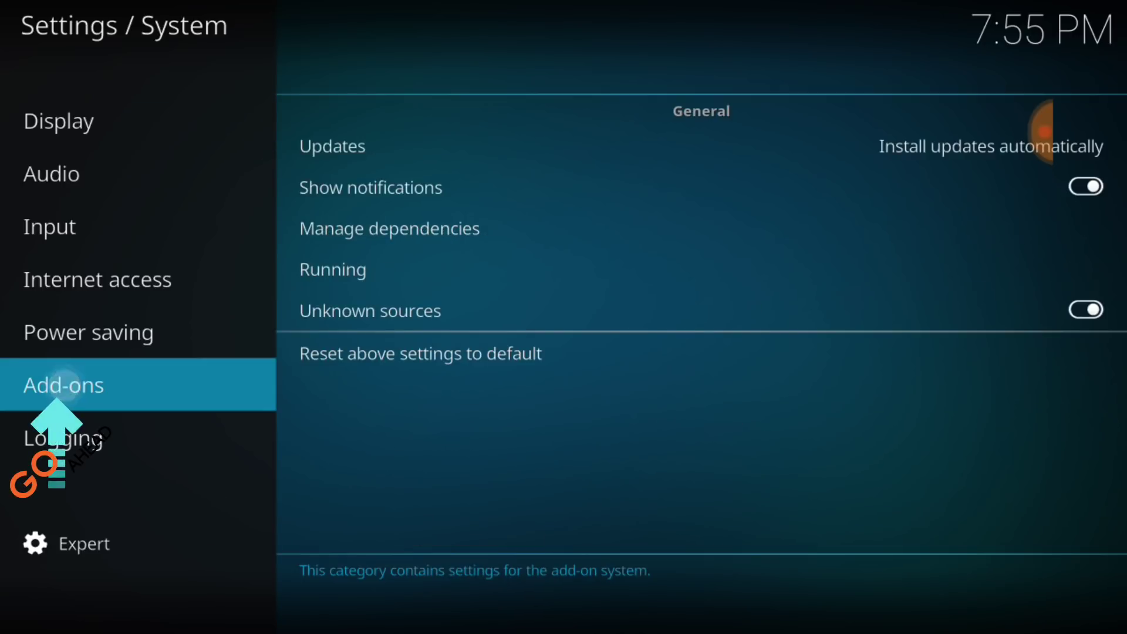
mouse_move(280, 328)
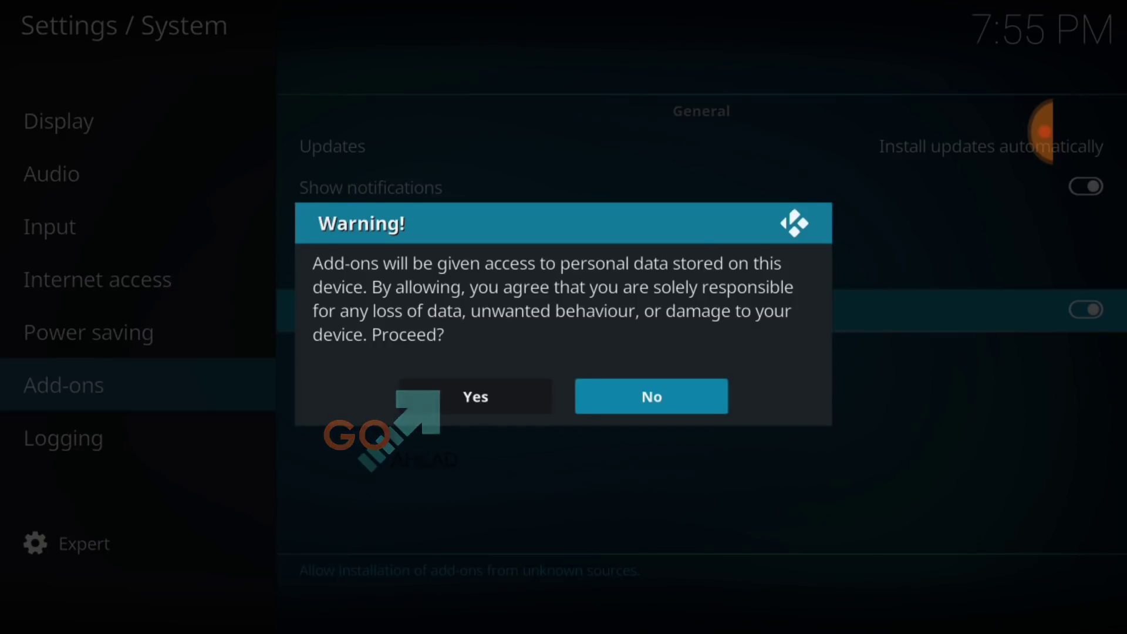
left_click(473, 395)
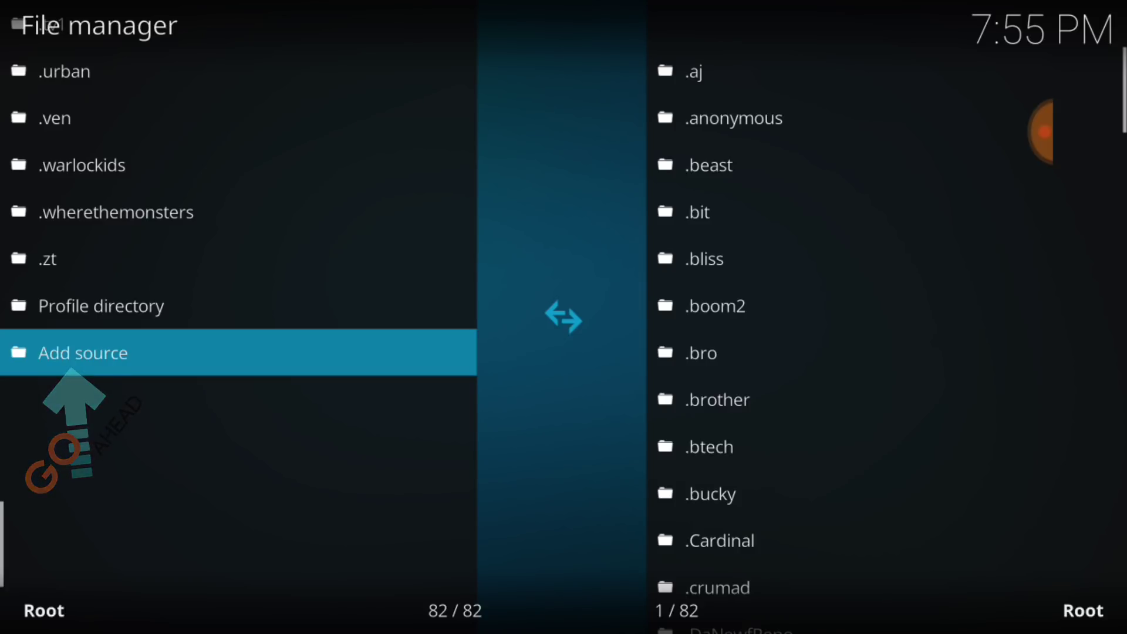
left_click(83, 352)
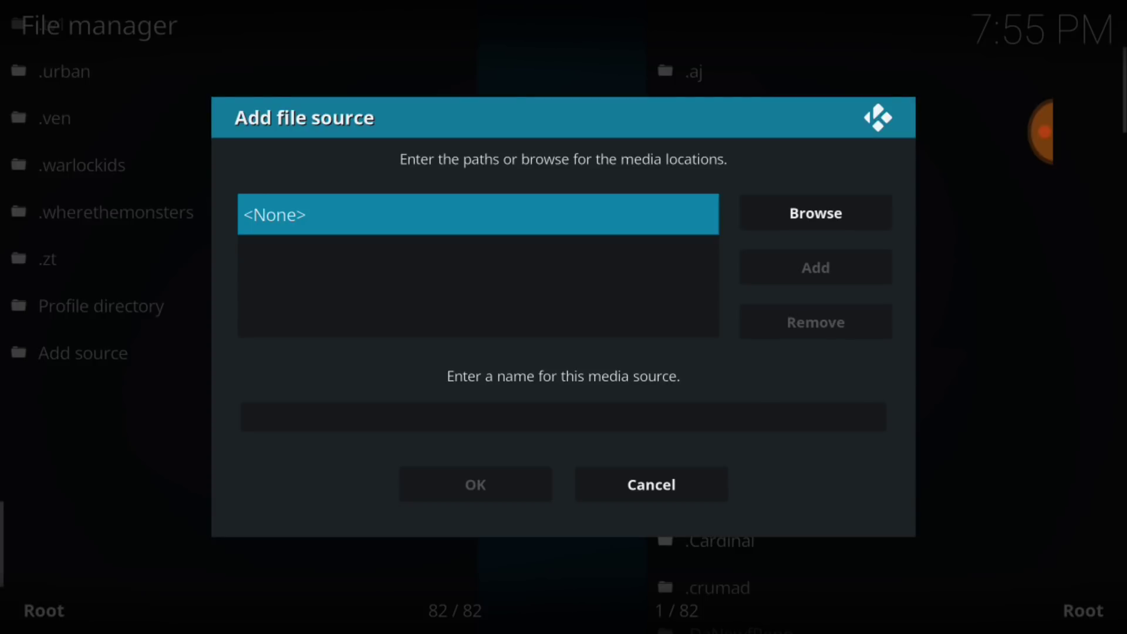
left_click(478, 214)
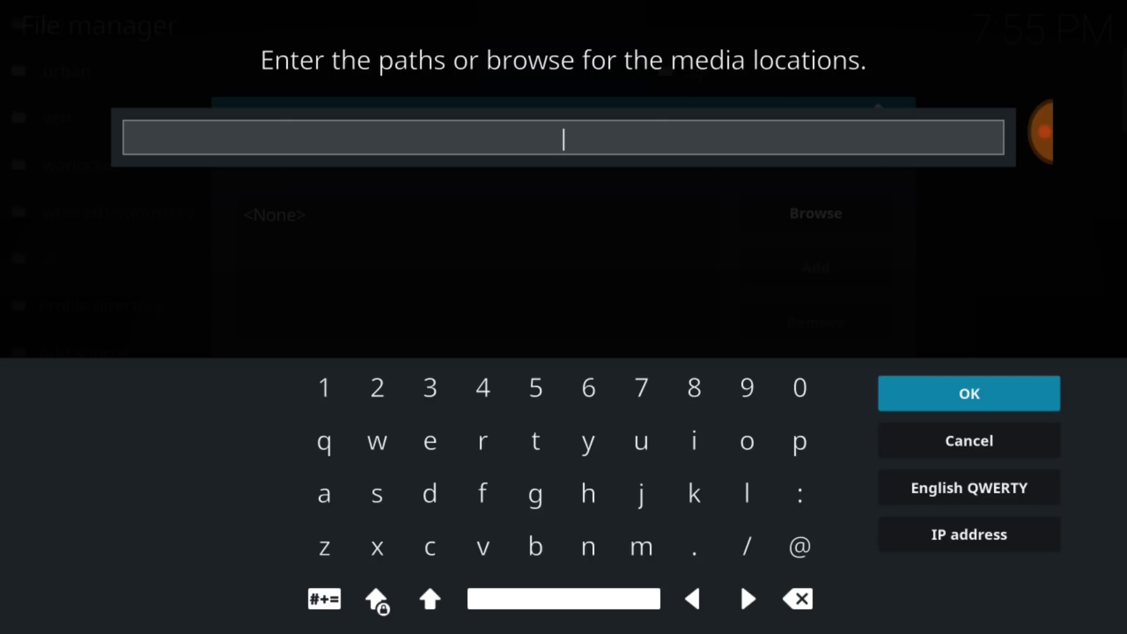
type("http://phoenixrebornbuild.com.hr/phoenixrepo/")
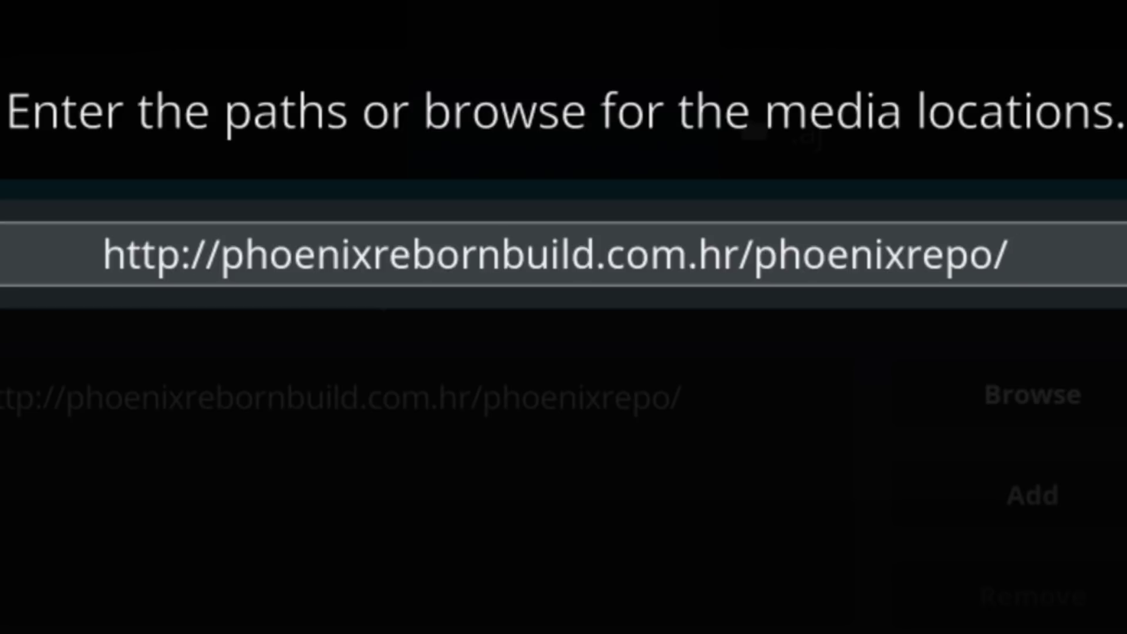
left_click(568, 254)
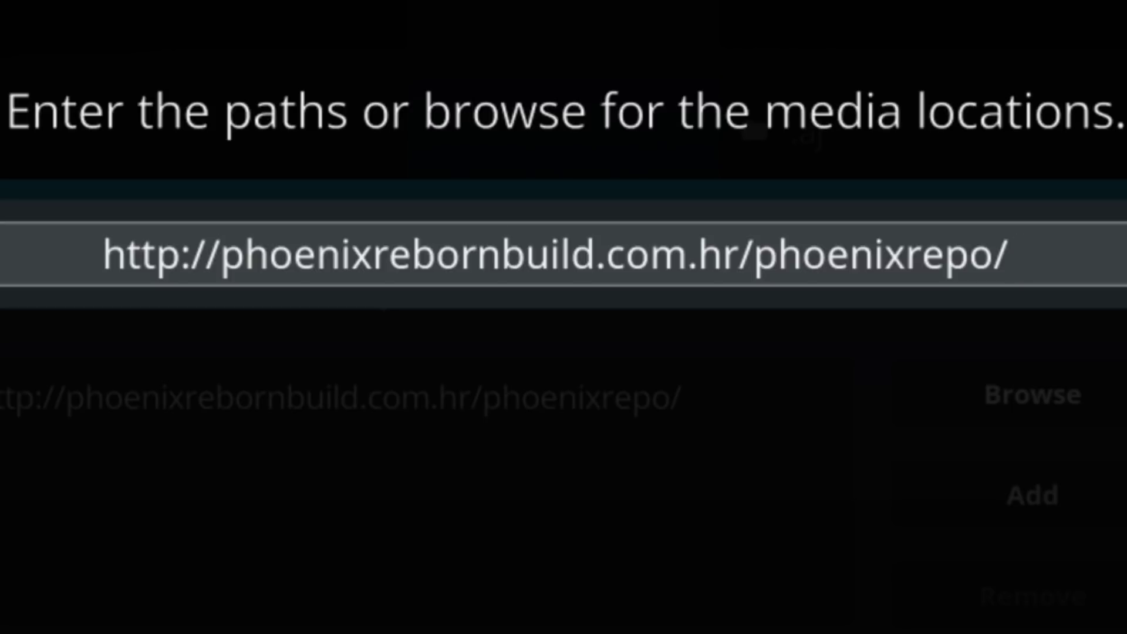
left_click(562, 257)
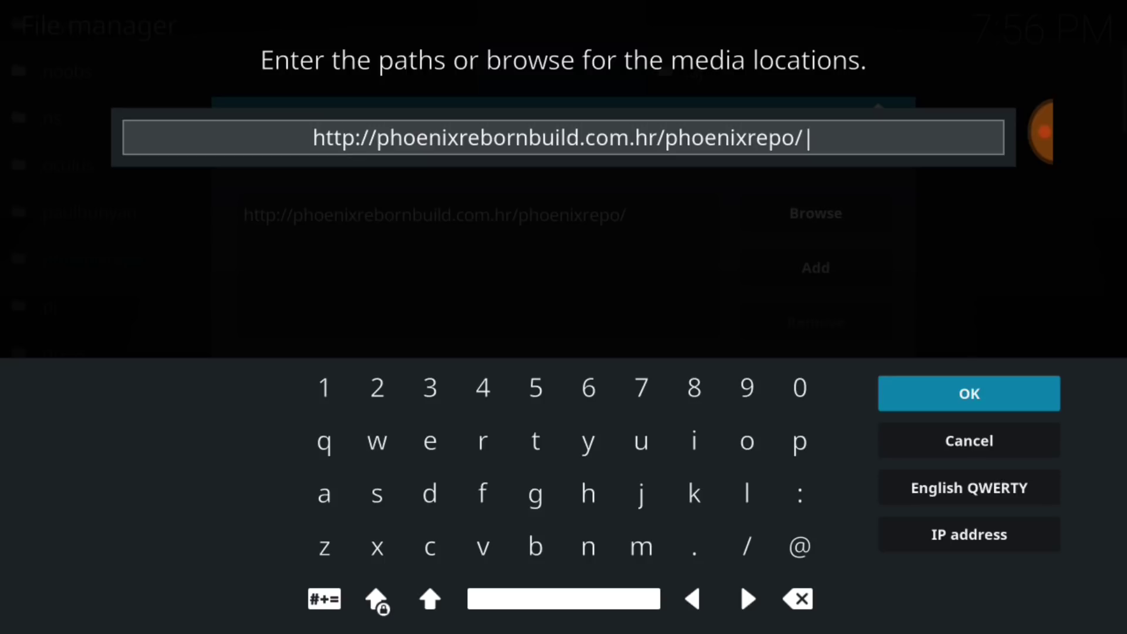
Confirm the path, keep the source name .phoenixrepo and save the new file source
left_click(968, 393)
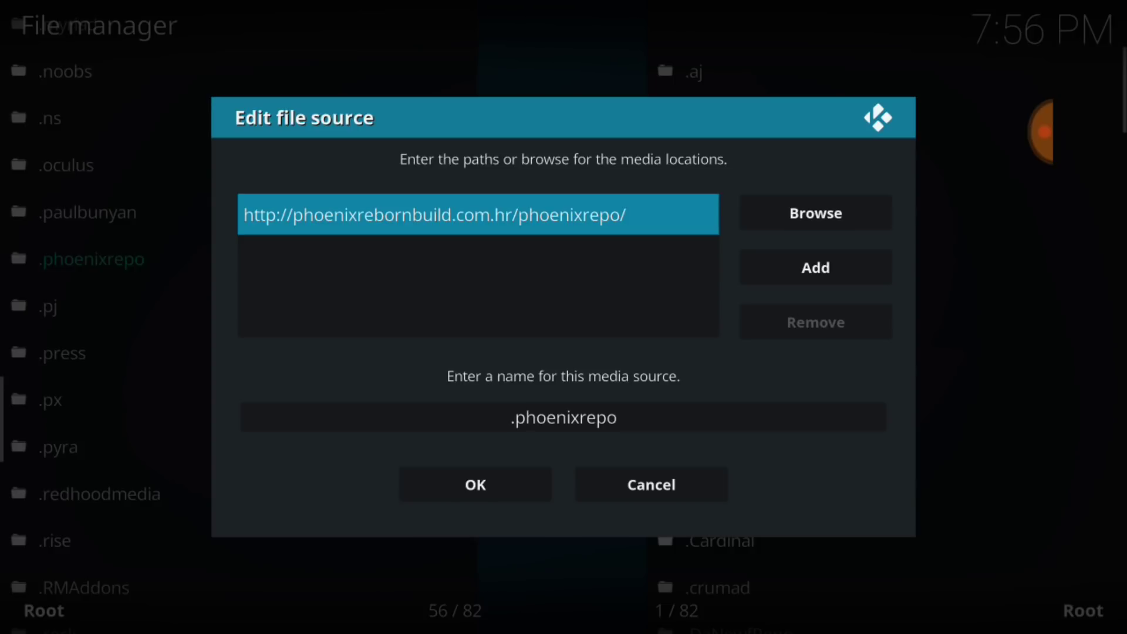
left_click(562, 417)
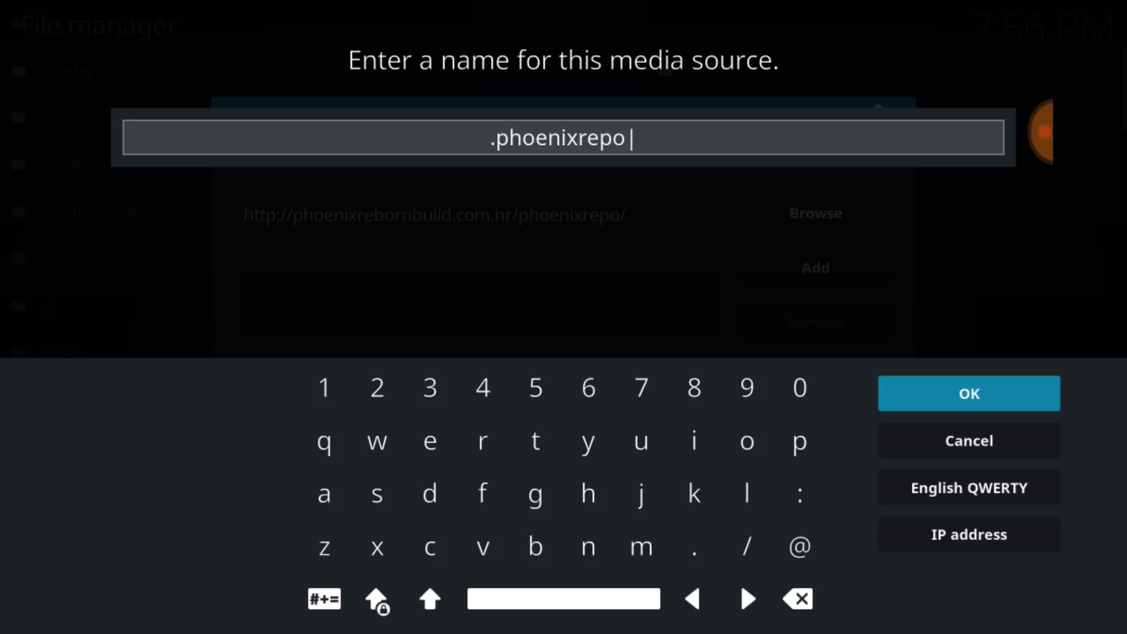
left_click(969, 393)
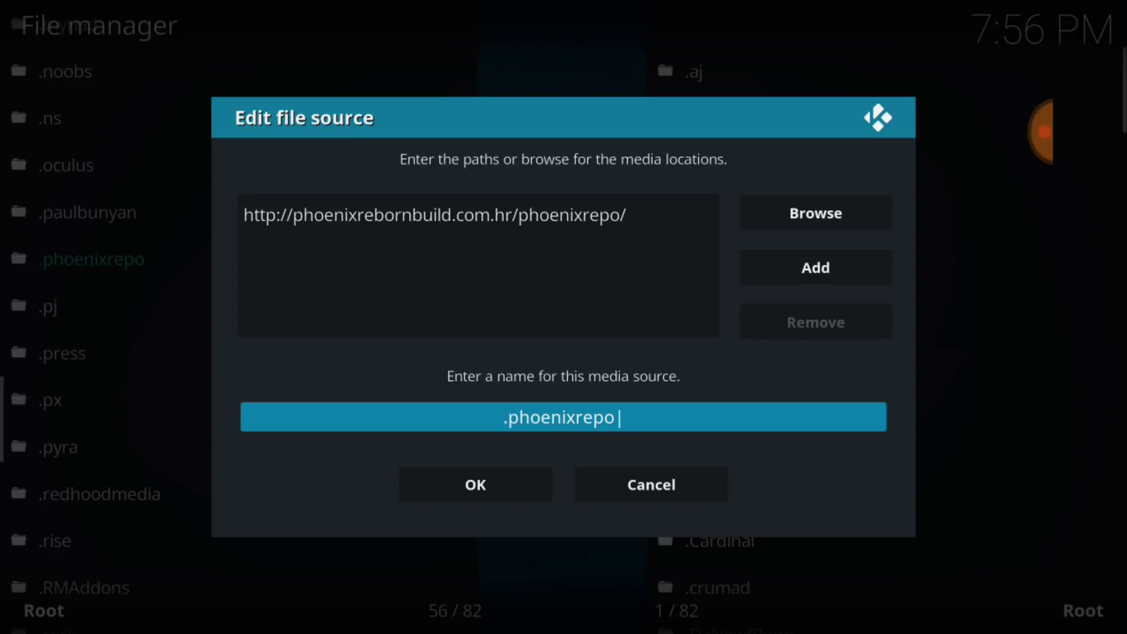
left_click(474, 484)
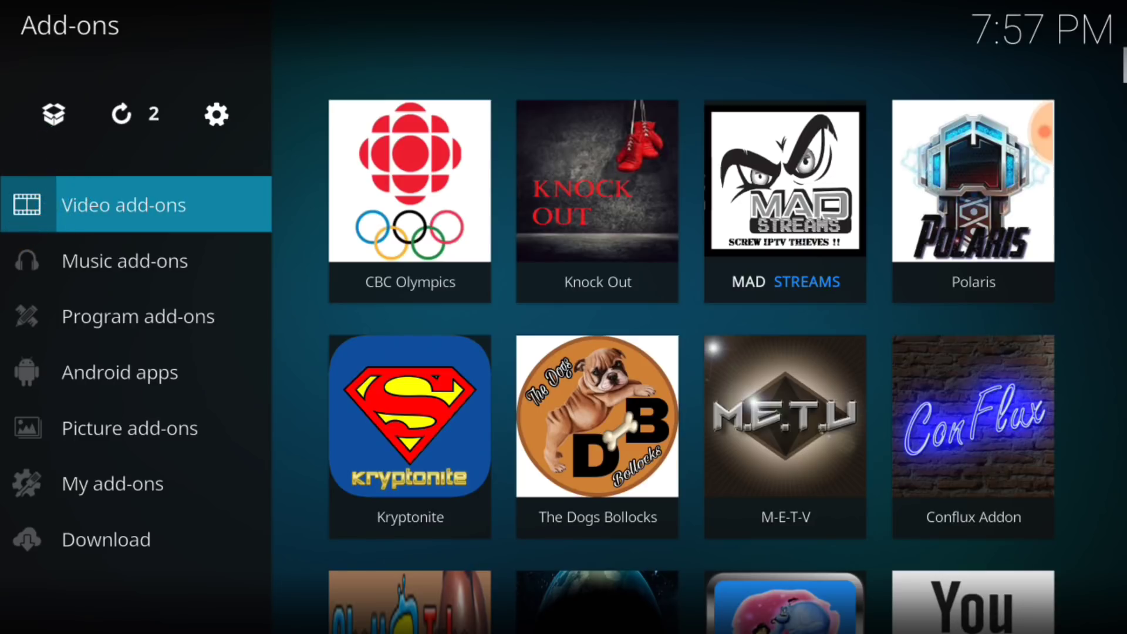
Install from zip file: choose .phoenixrepo and select repository.phoenixreborn-1.1.0.zip
left_click(53, 114)
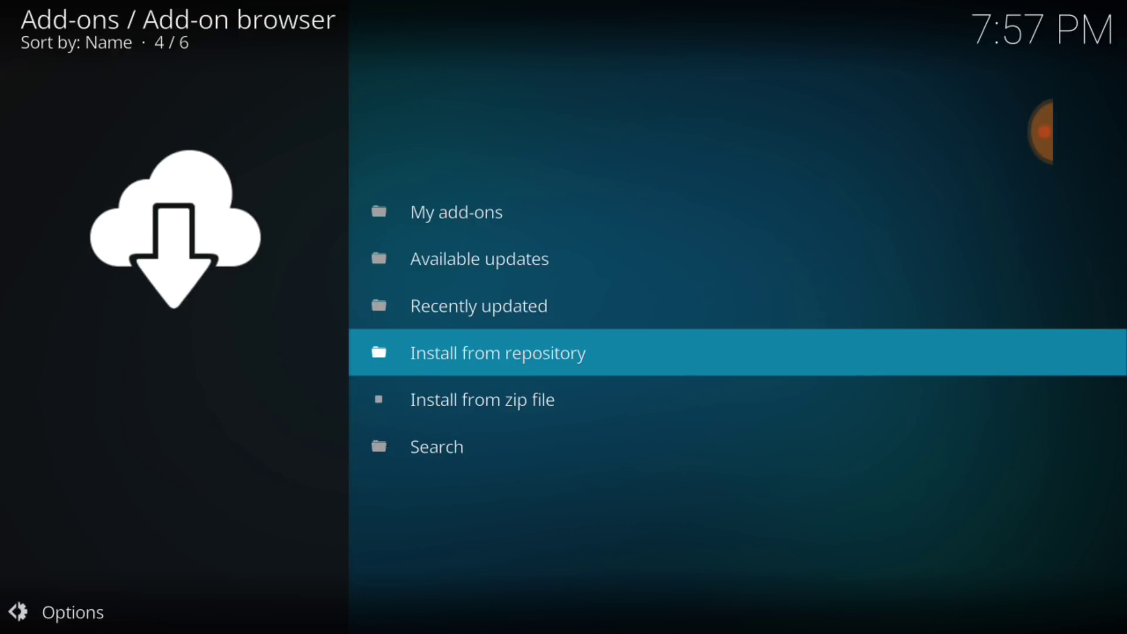
left_click(482, 399)
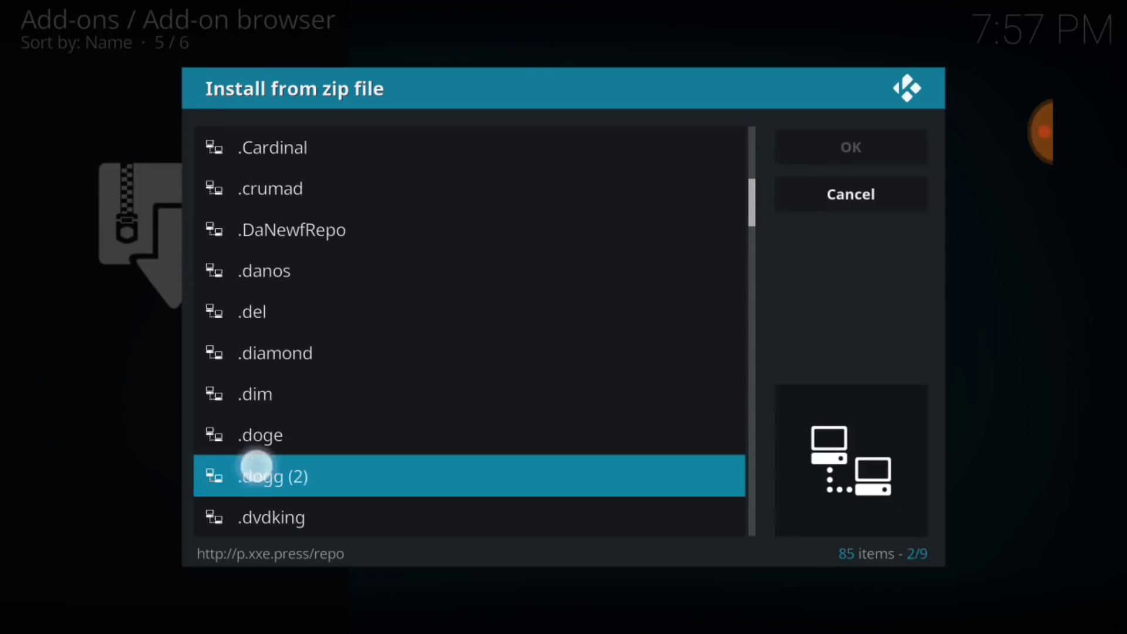
scroll("down", 3)
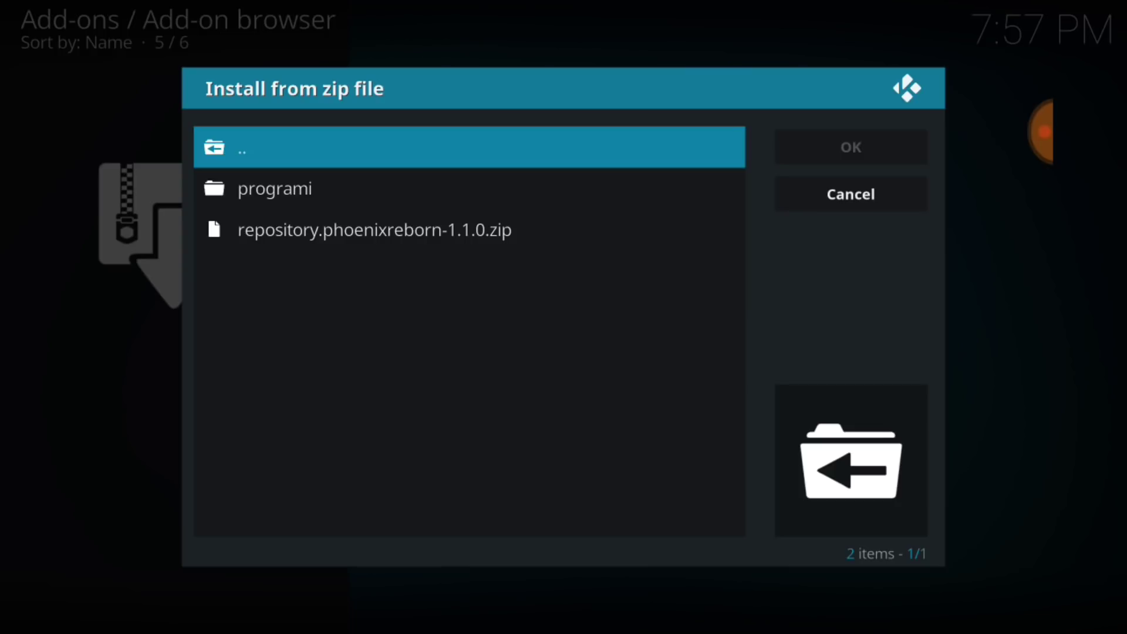
left_click(850, 193)
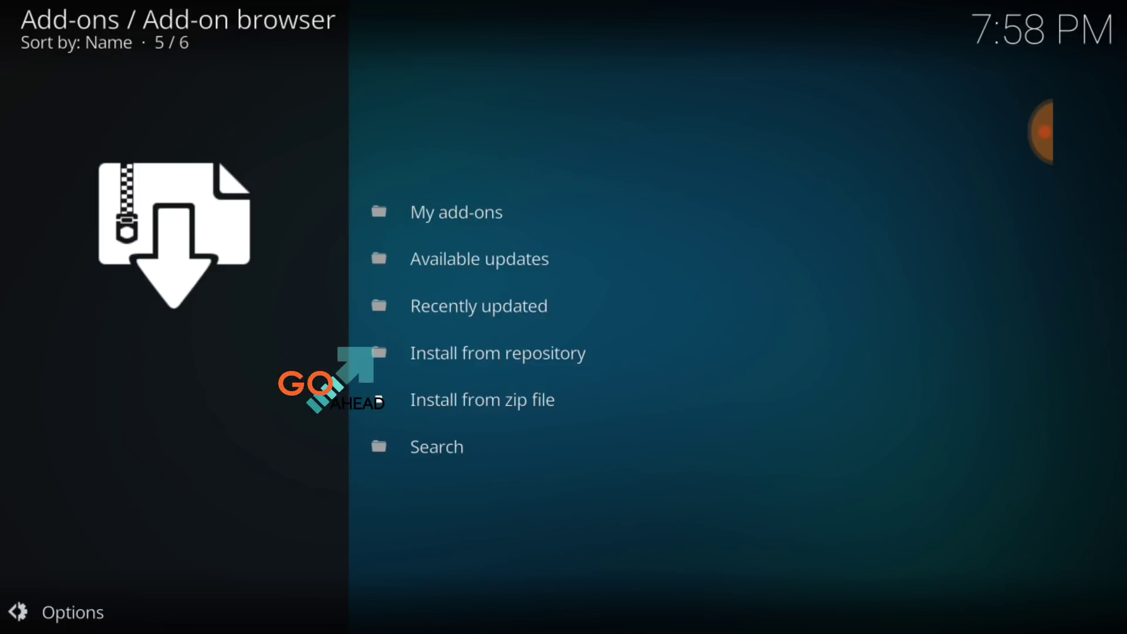
From Install from repository, enter Kodi Phoenix Reborn Repository and list its Video add-ons
left_click(498, 353)
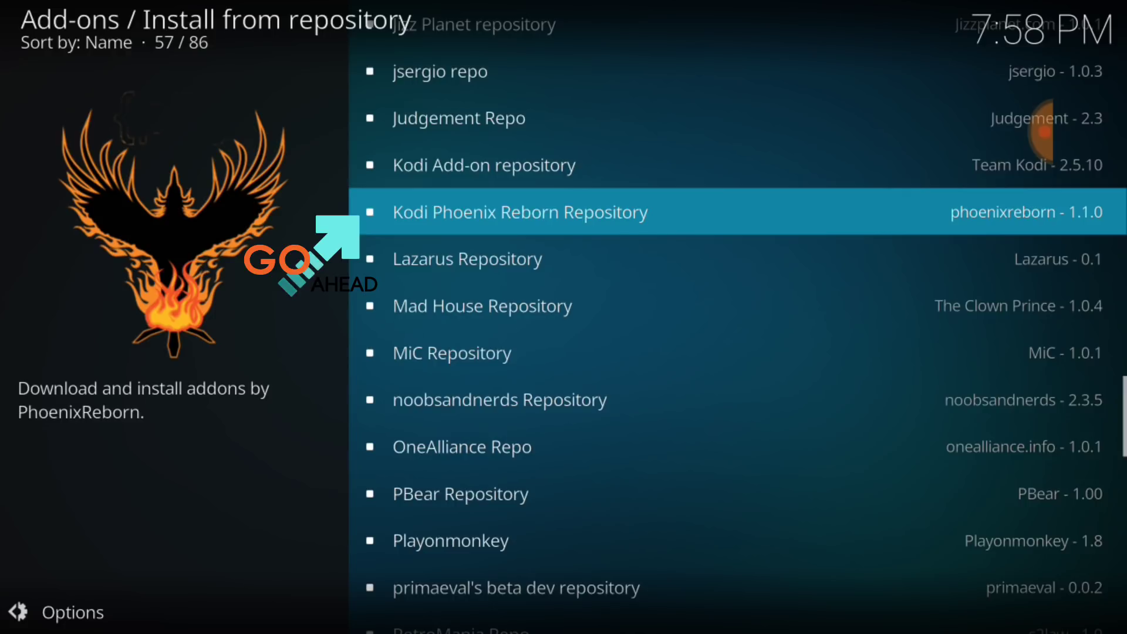
left_click(519, 211)
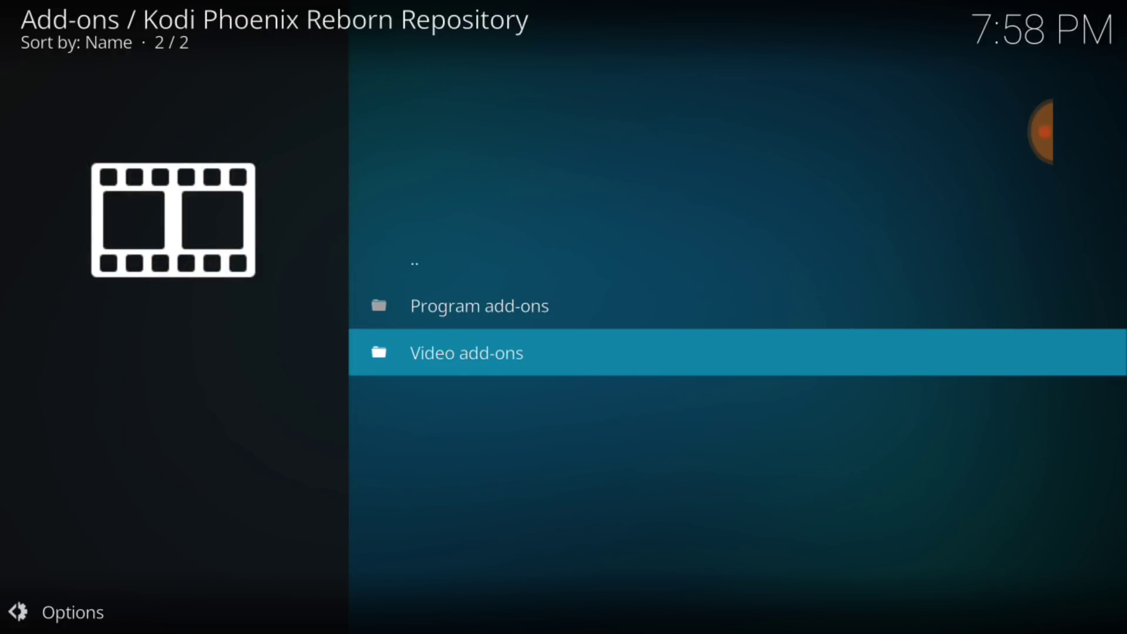
left_click(466, 352)
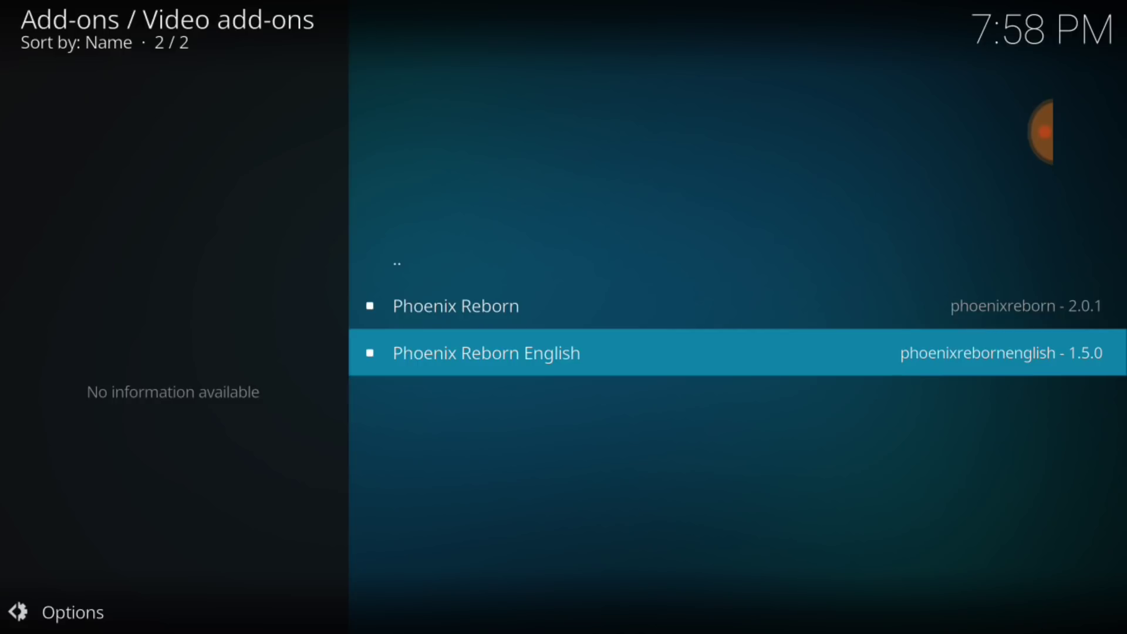
Install the Phoenix Reborn English add-on from its information page
left_click(485, 352)
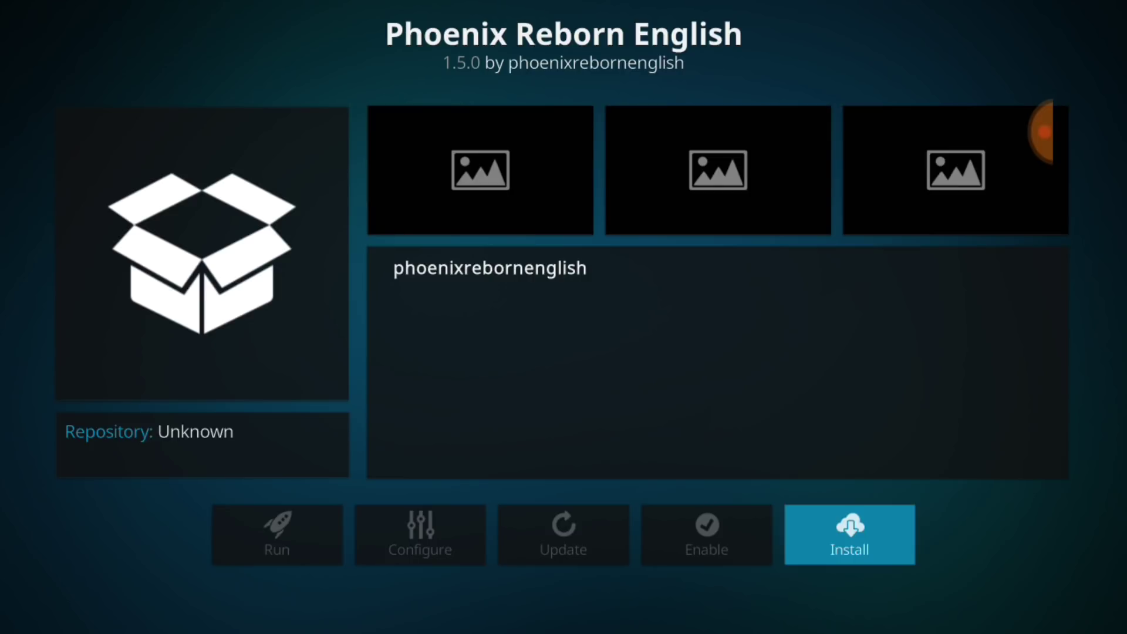
left_click(848, 535)
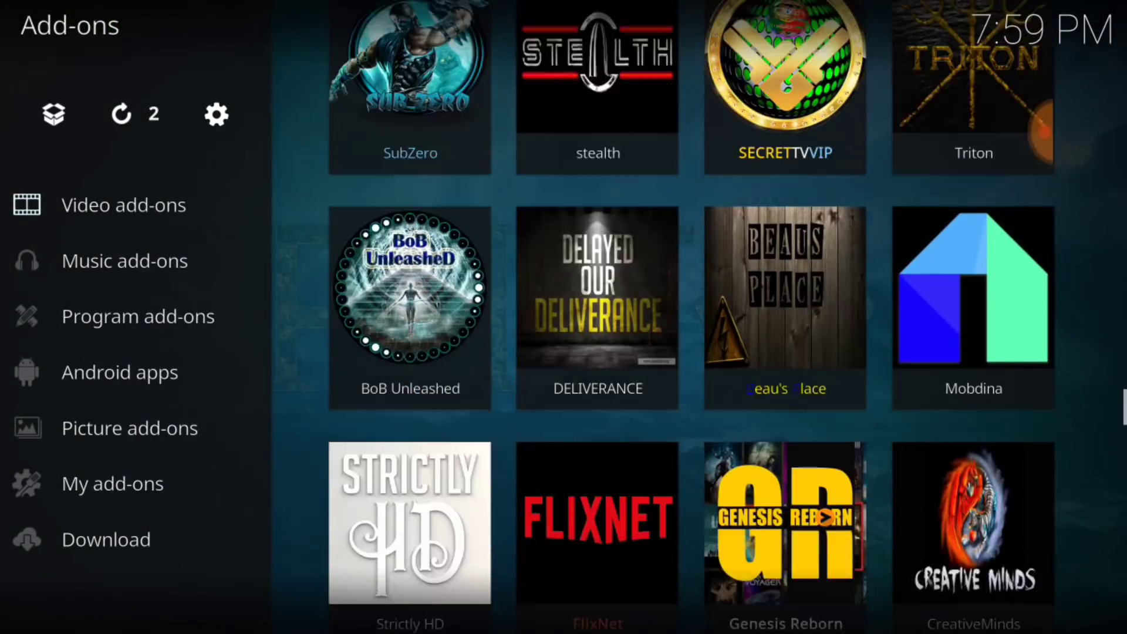
Launch Phoenix Reborn English from the video add-ons grid and reach its Movies entry
scroll("down", 3)
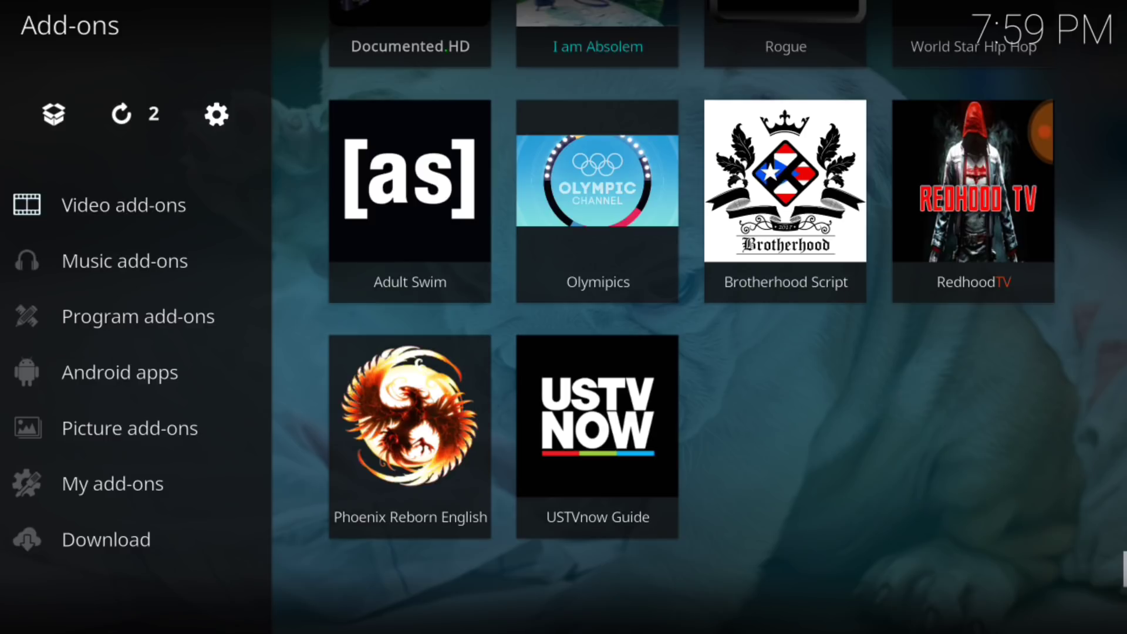
left_click(408, 423)
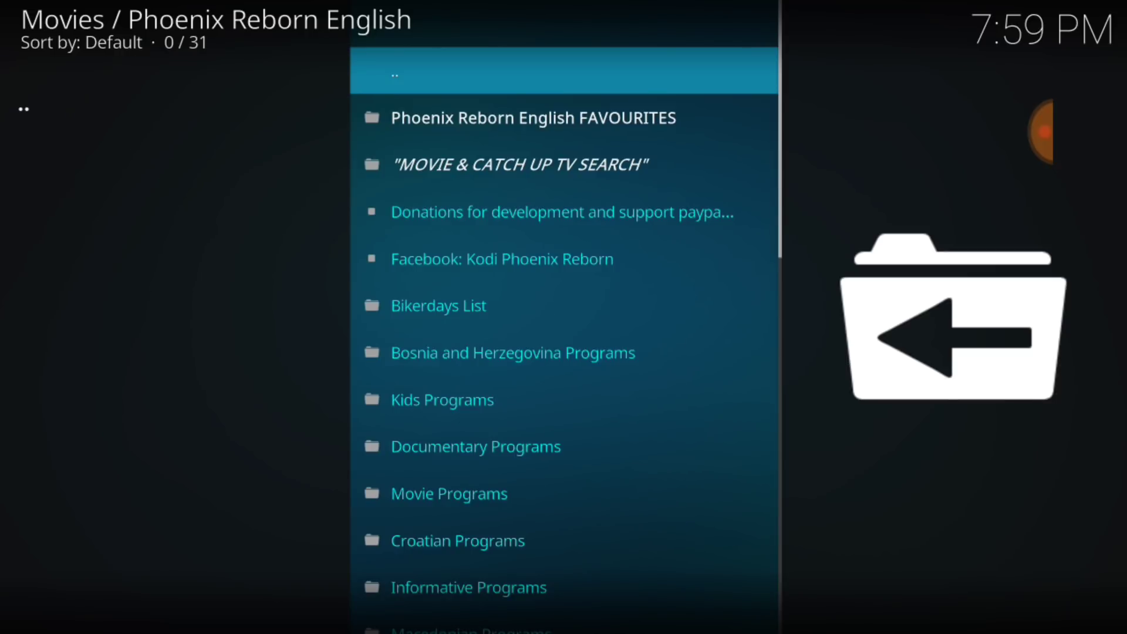
scroll("down", 3)
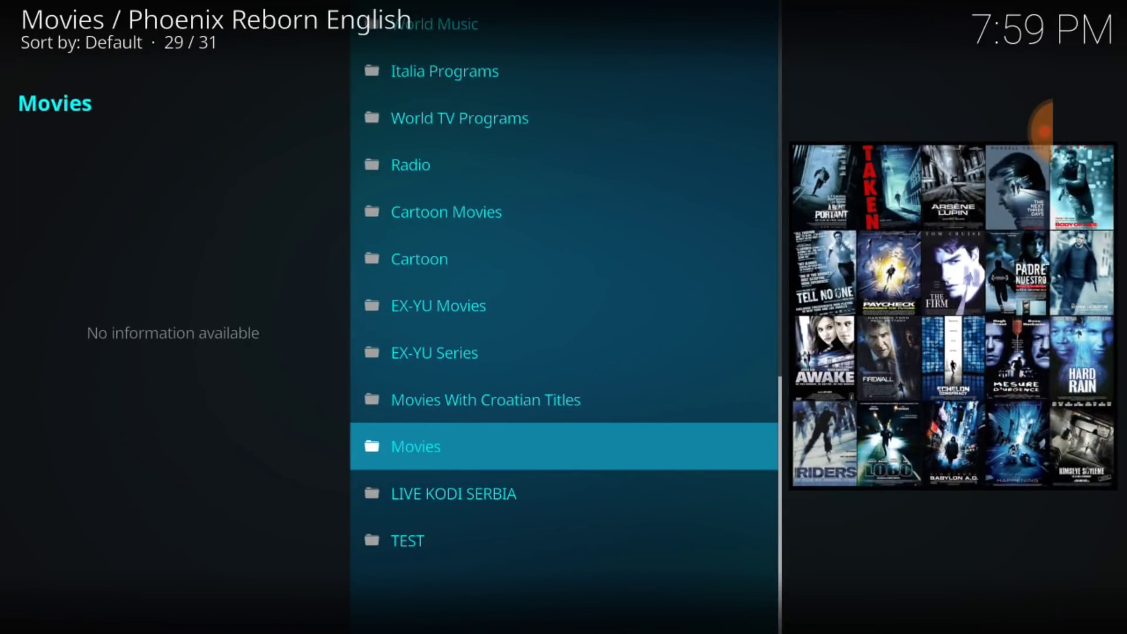
Enter Movies, then KATEGORIJE FILMOVA, and browse into the HORROR genre
left_click(416, 446)
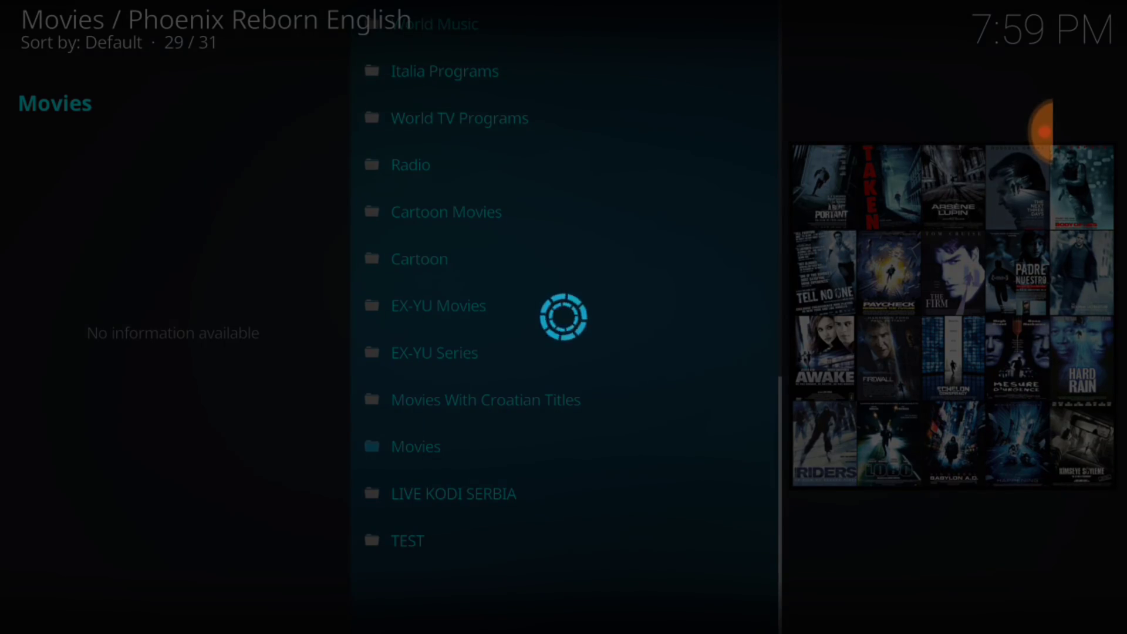
left_click(415, 446)
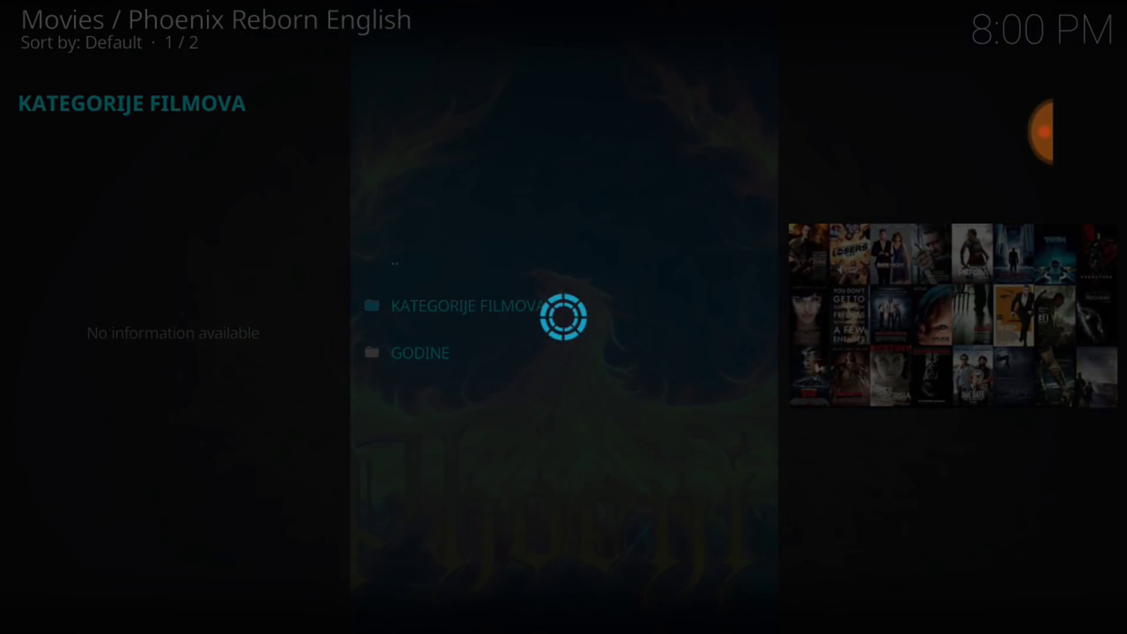
left_click(466, 306)
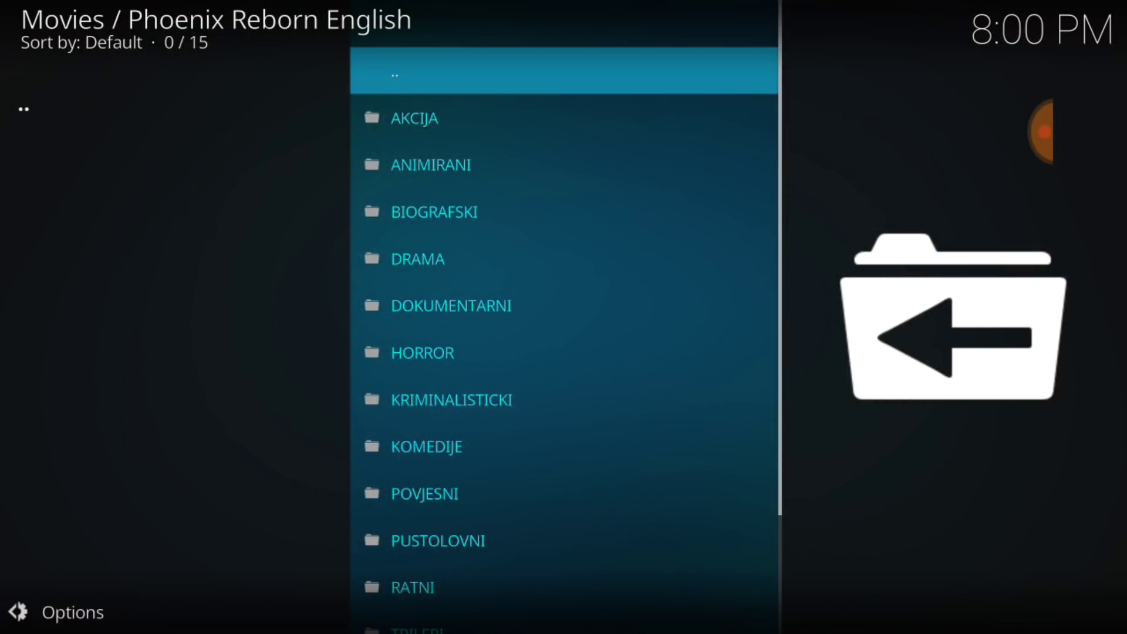
left_click(449, 352)
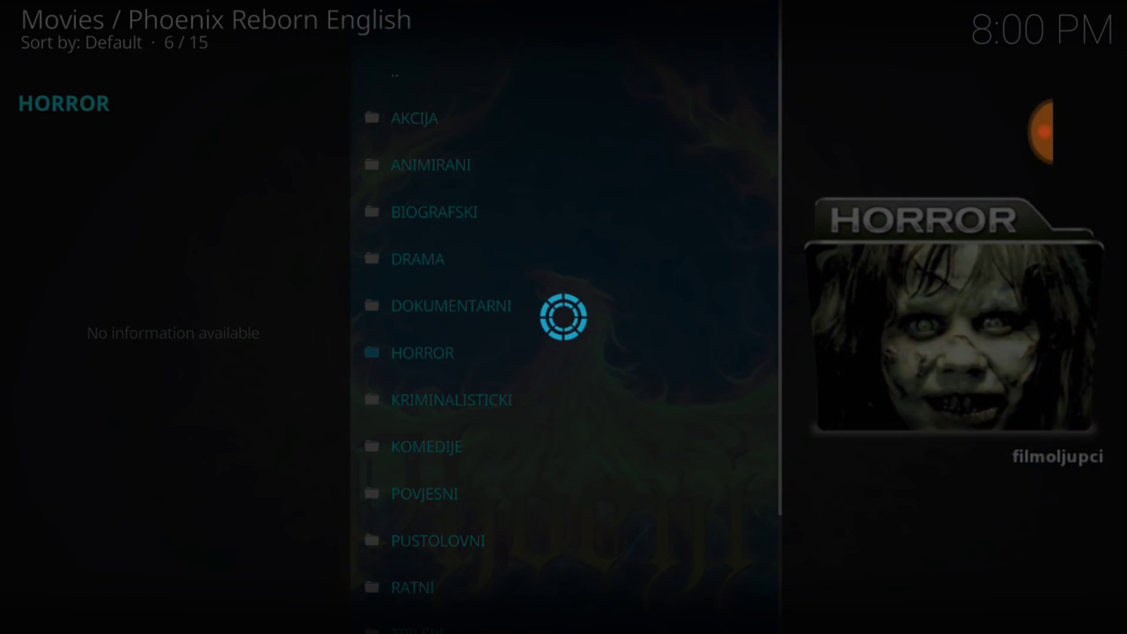
left_click(421, 352)
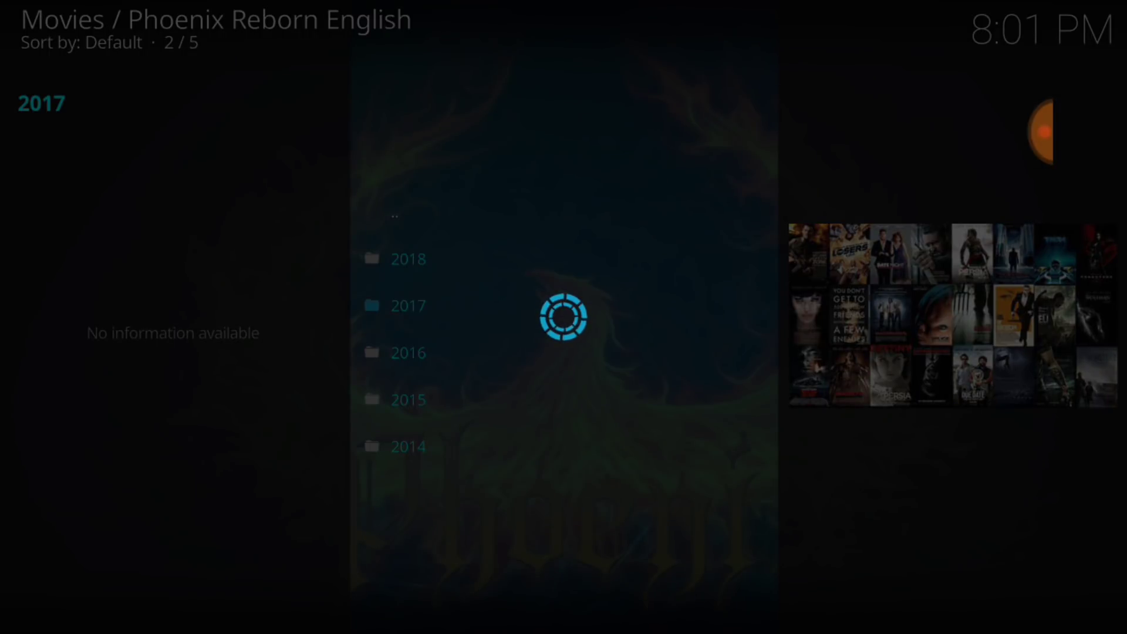
Select 2017 in the GODINE list and browse its movie titles
left_click(408, 305)
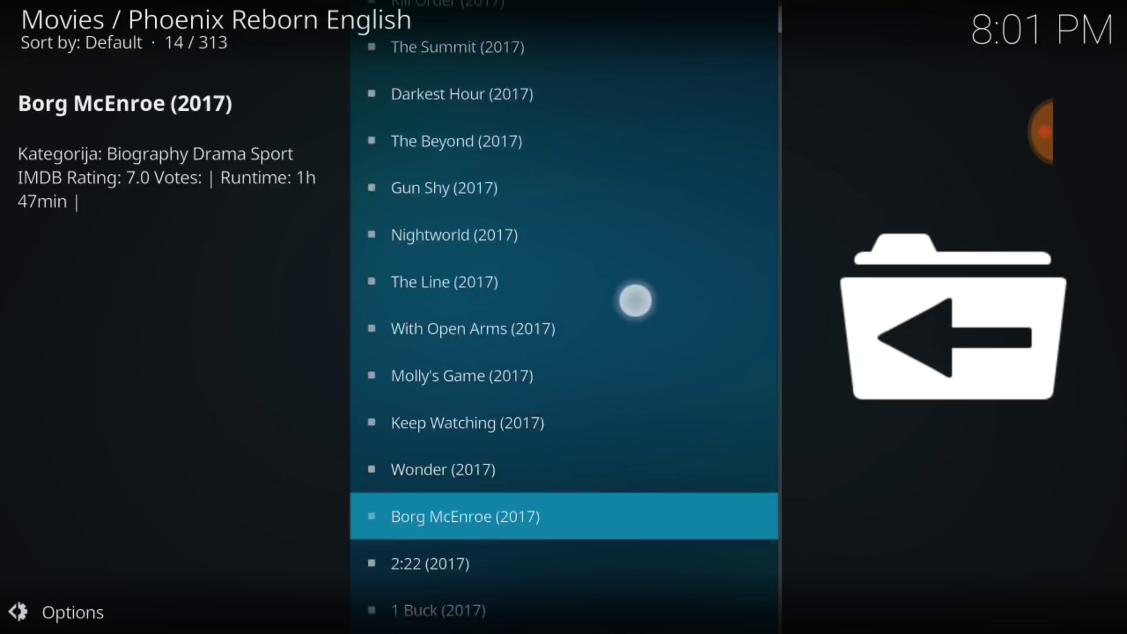
scroll("down", 3)
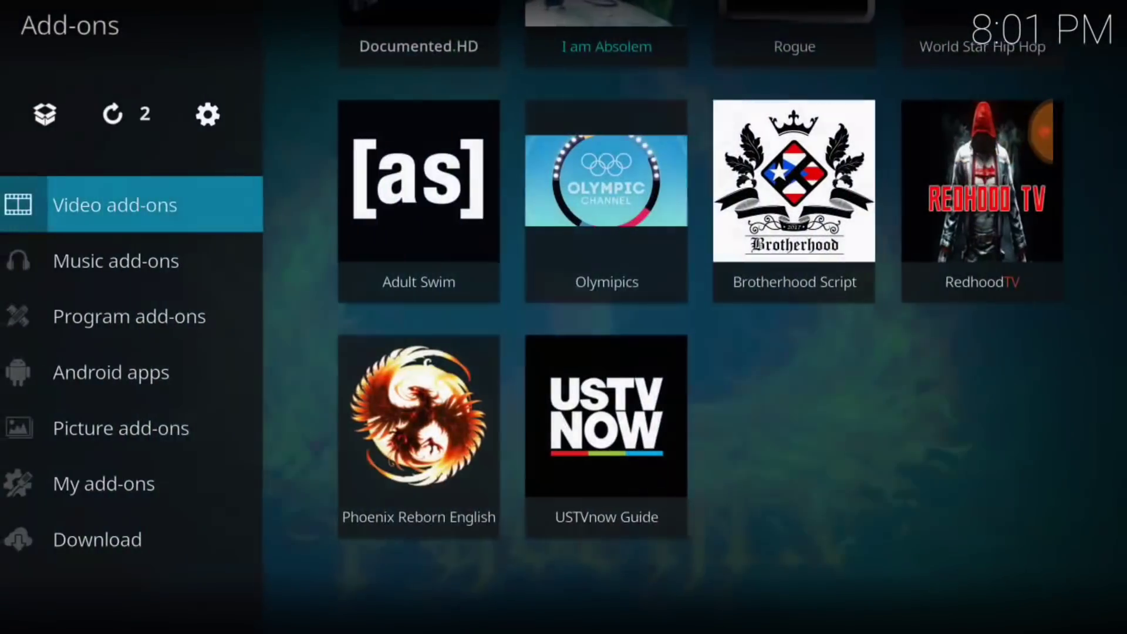
Return to the Video add-ons grid with Phoenix Reborn English listed first
scroll("down", 3)
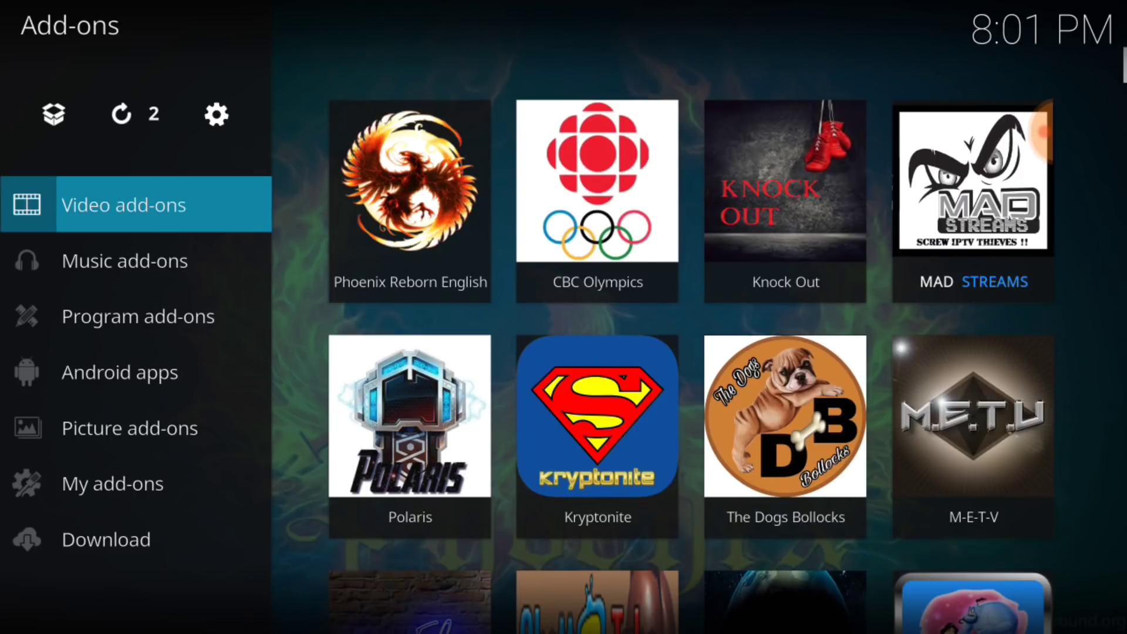